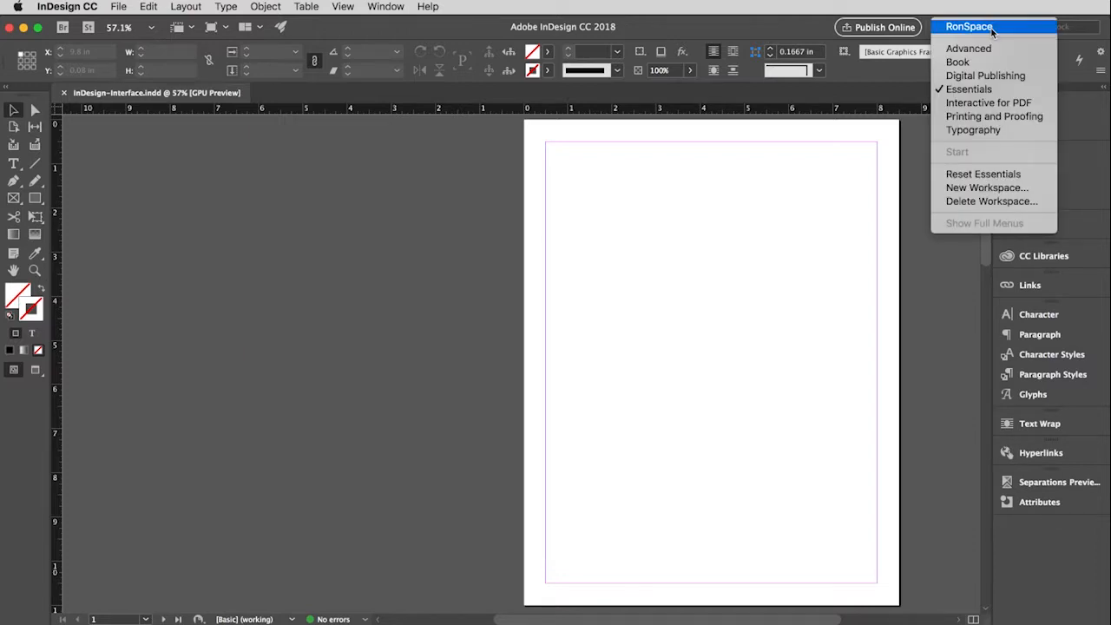
mouse_move(968, 88)
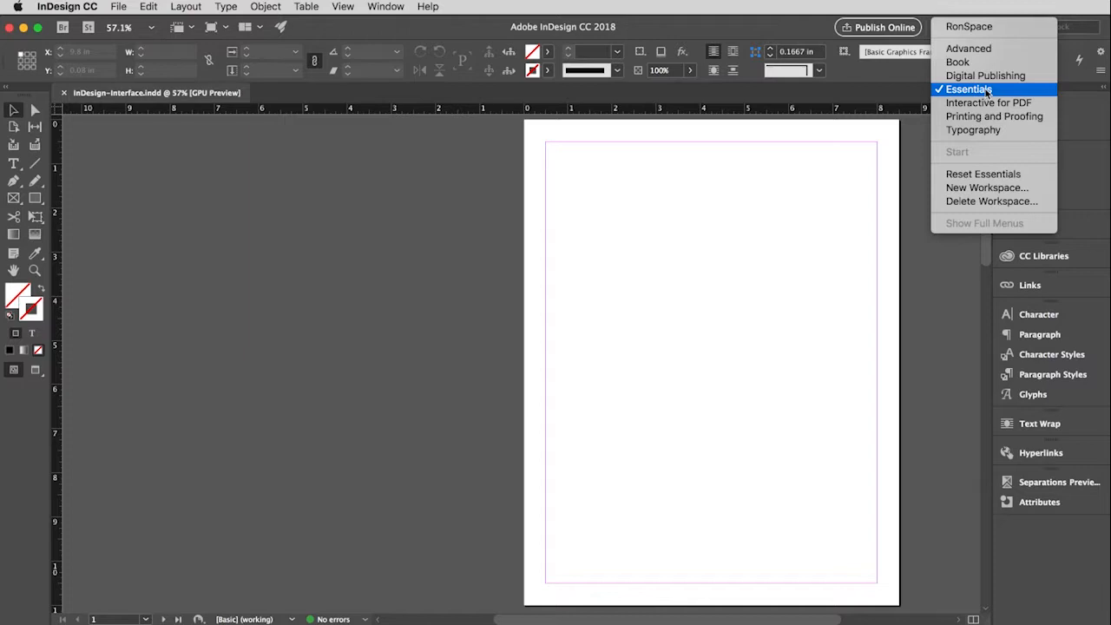
mouse_move(994, 117)
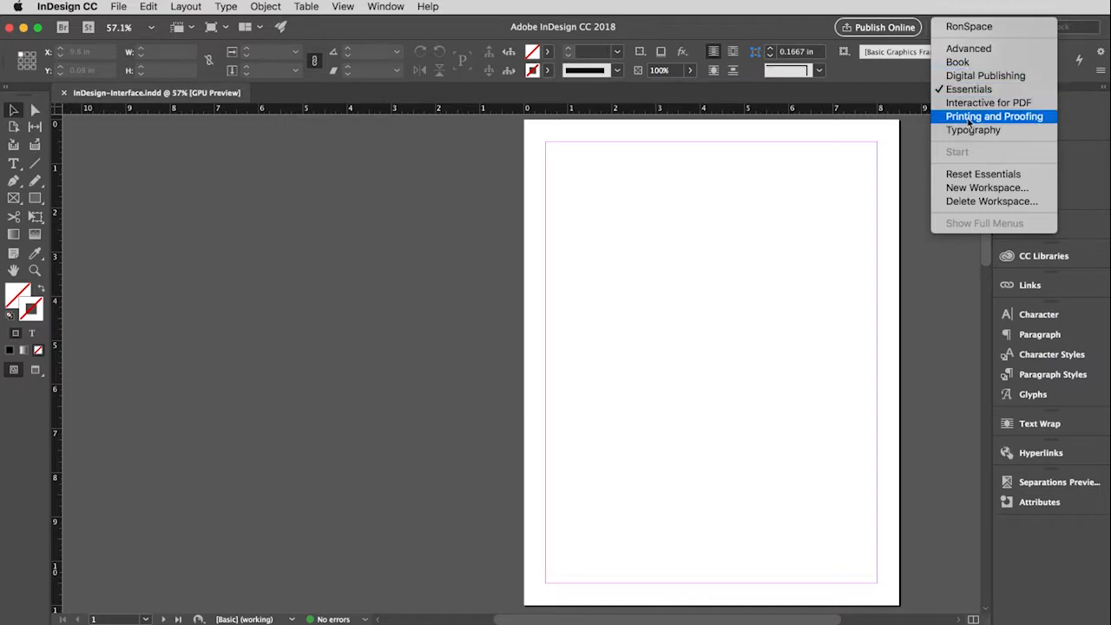
mouse_move(973, 129)
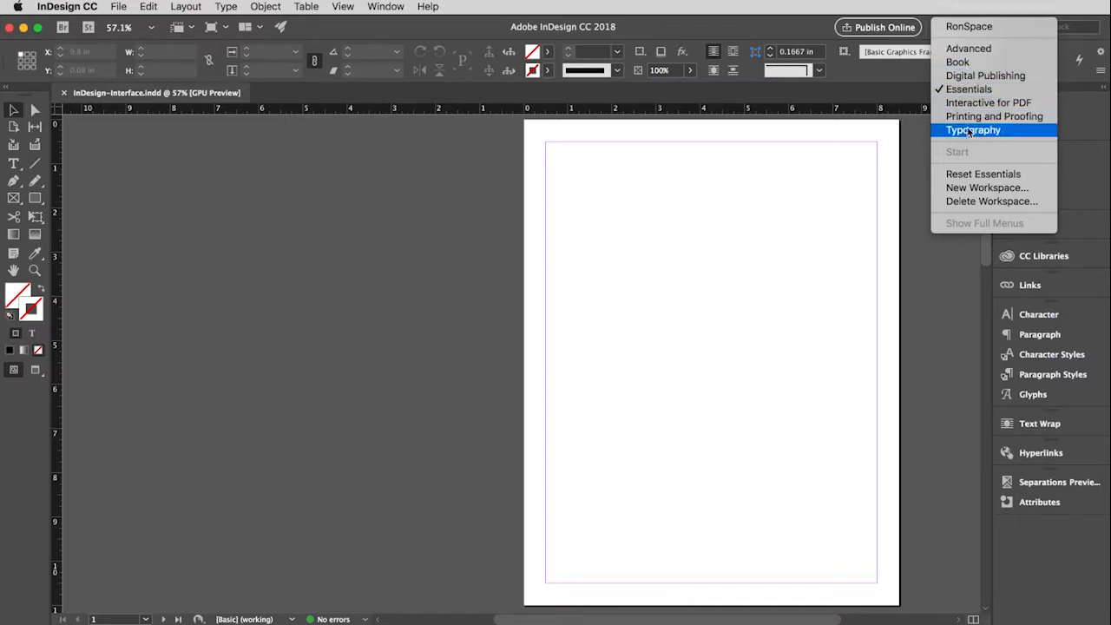
mouse_move(981, 165)
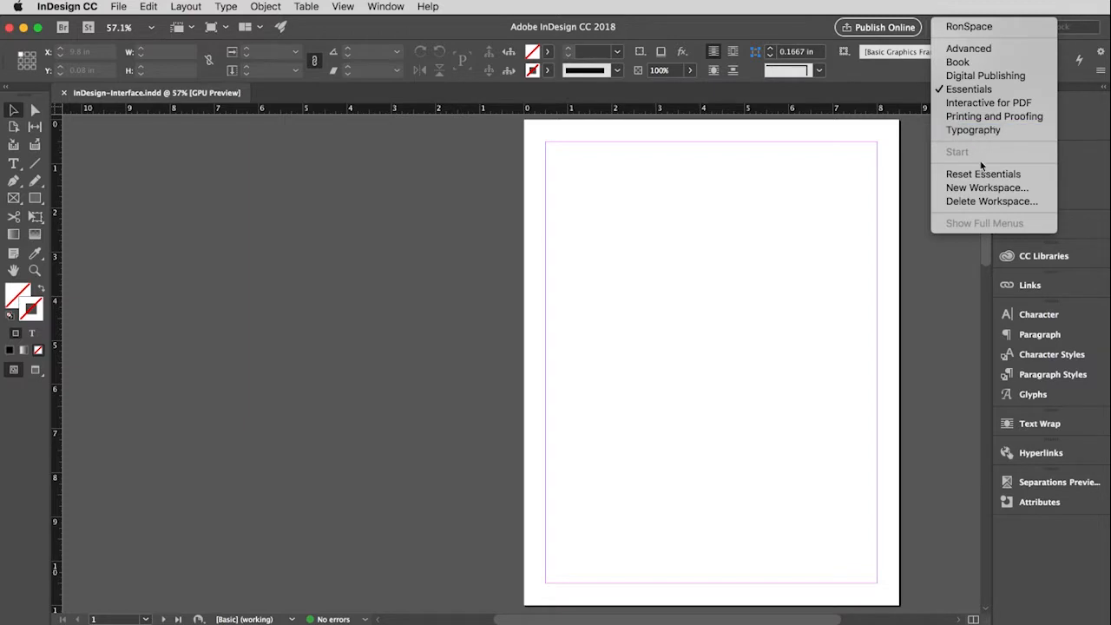
mouse_move(986, 187)
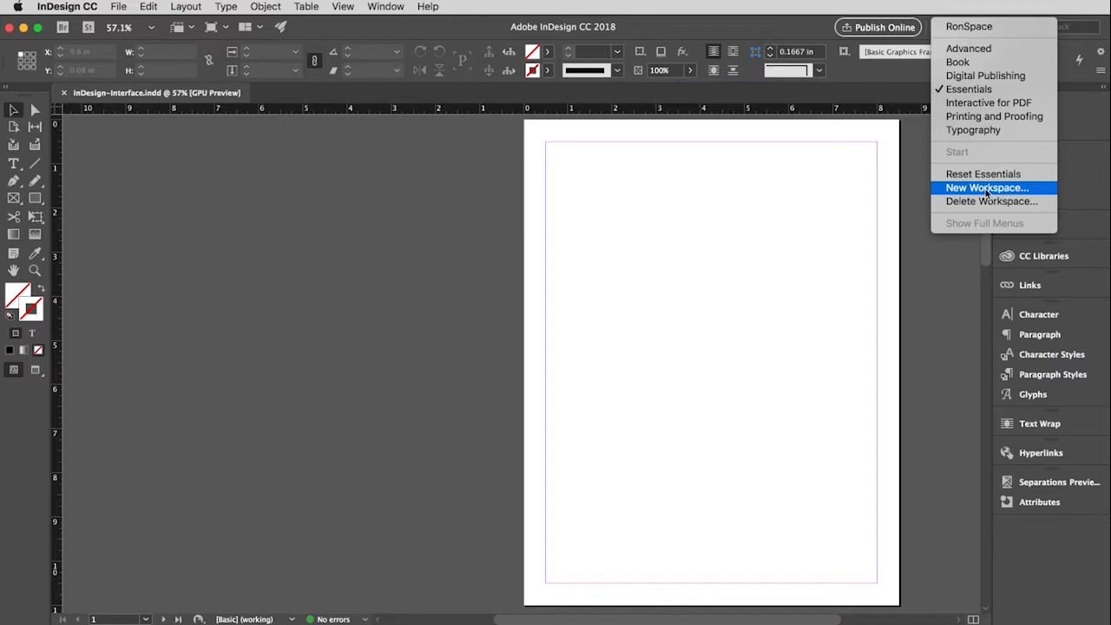
mouse_move(1011, 27)
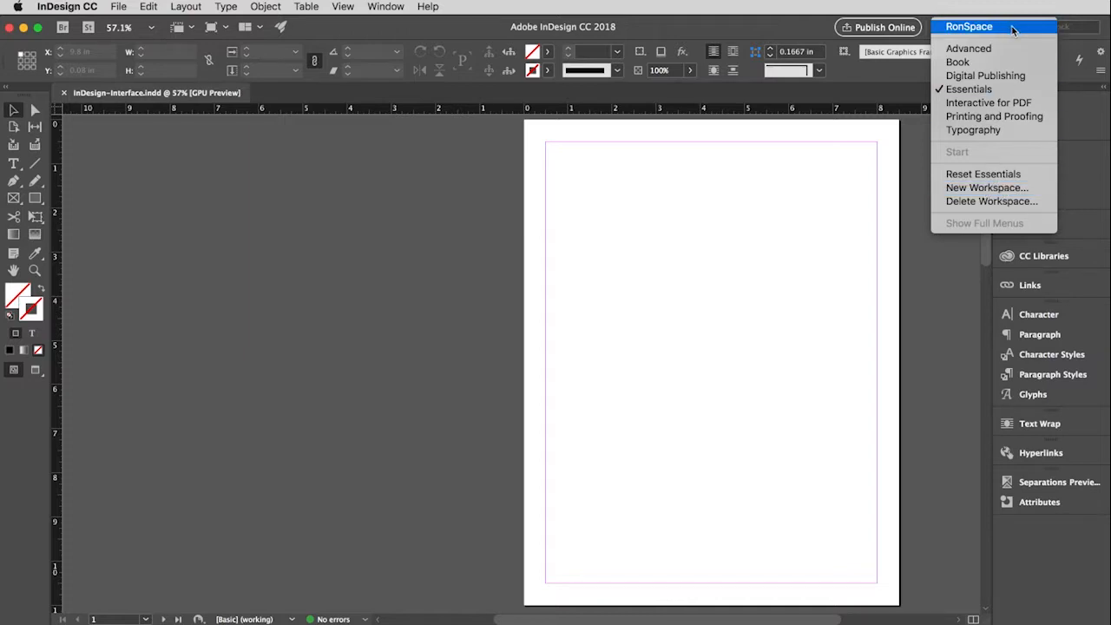
mouse_move(968, 88)
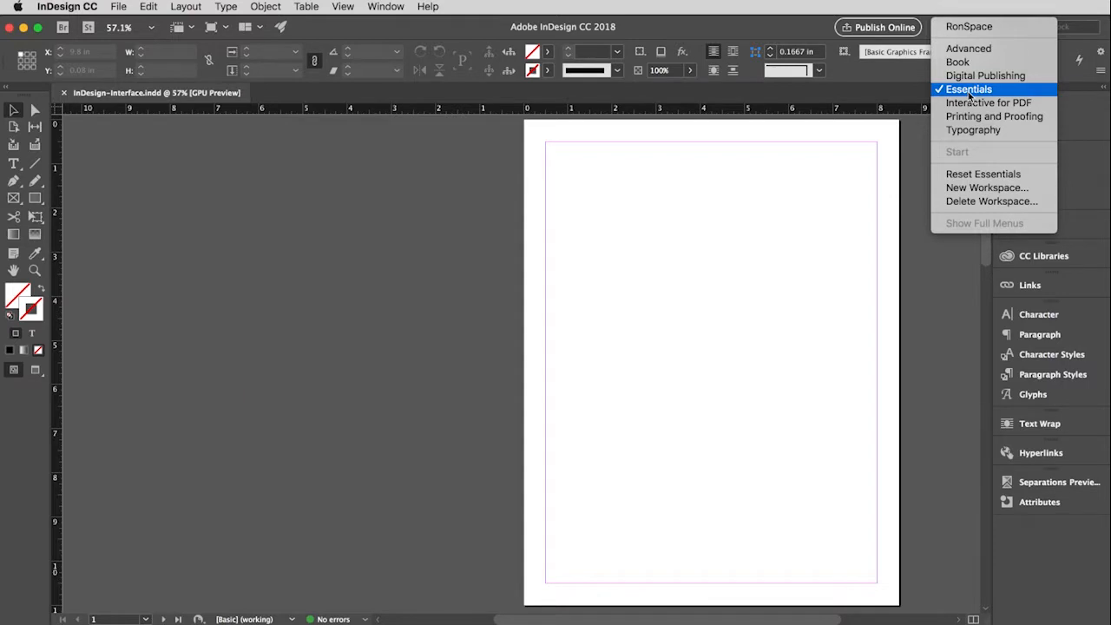
- Keep Essentials selected as the active workspace
left_click(965, 89)
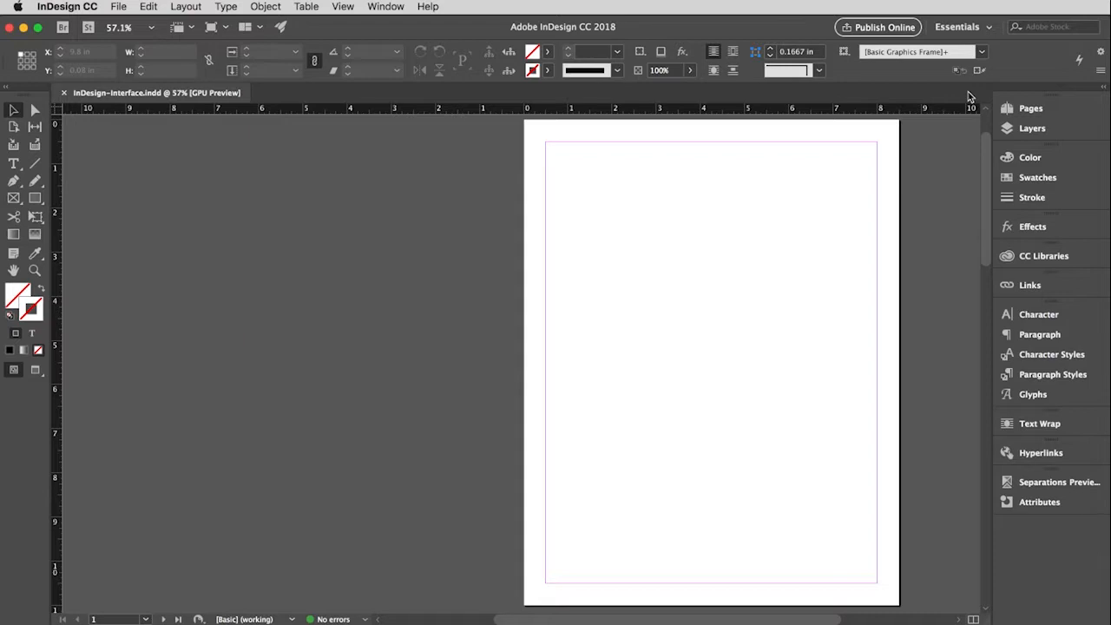
mouse_move(947, 120)
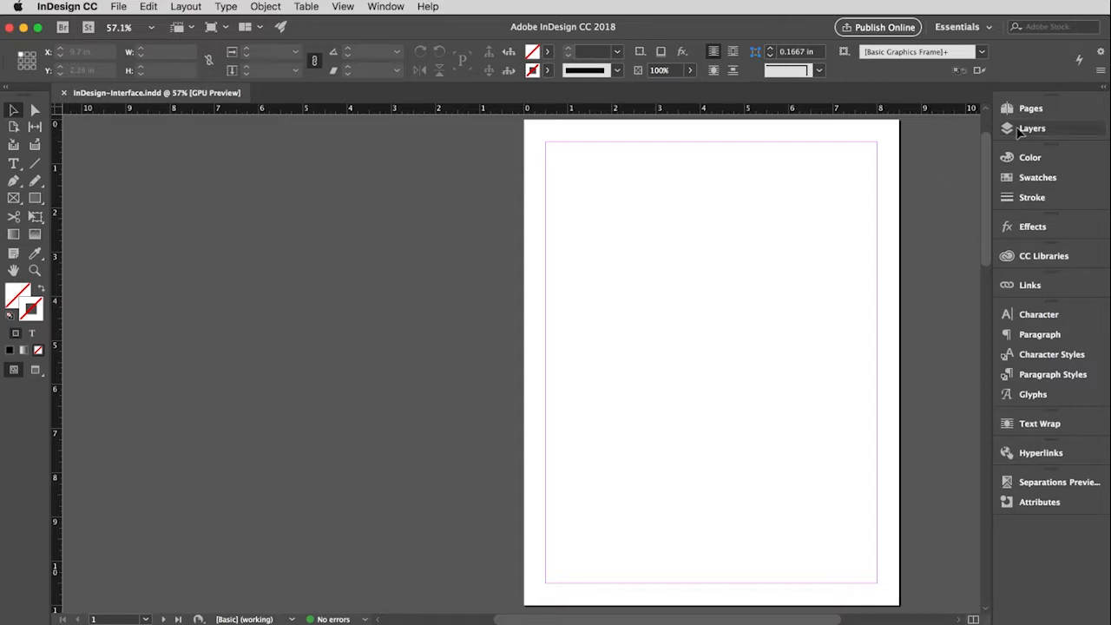
mouse_move(1039, 502)
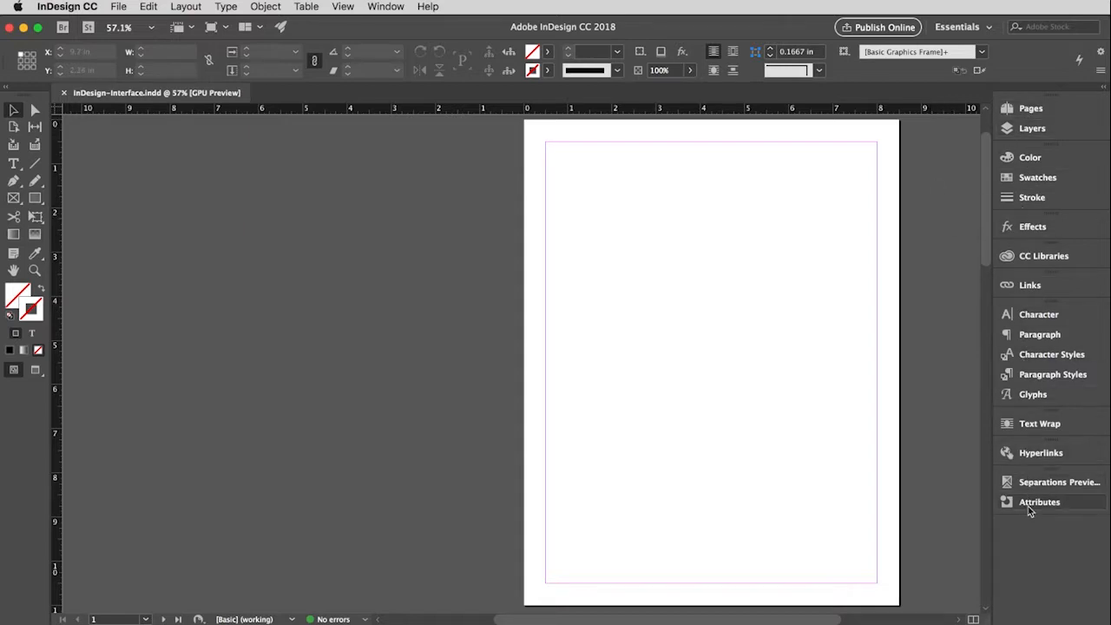
mouse_move(1030, 108)
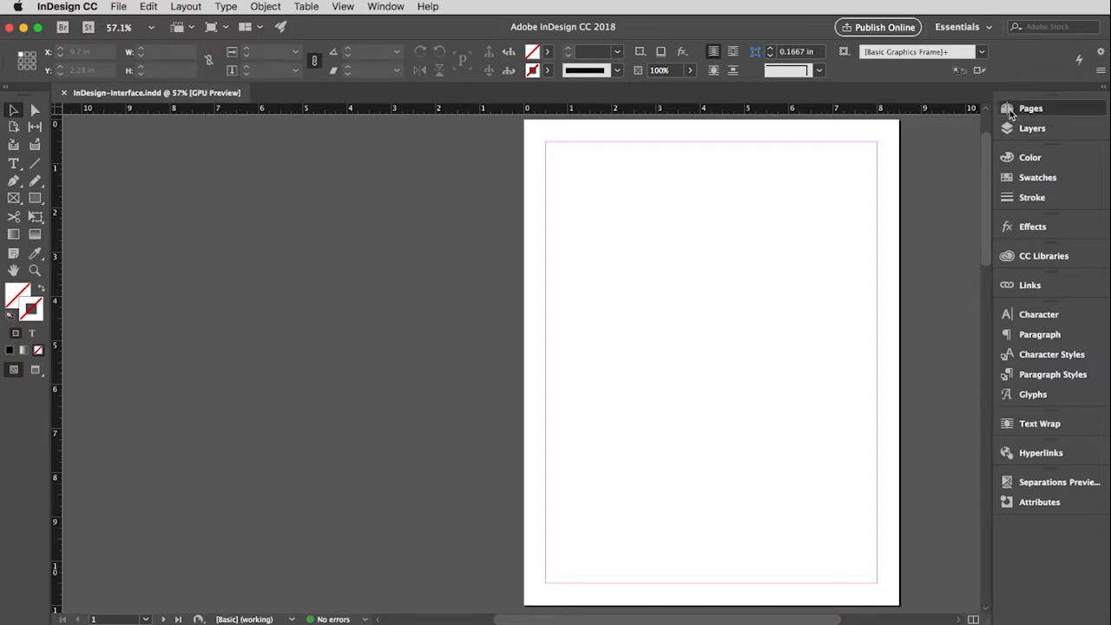
left_click(1030, 108)
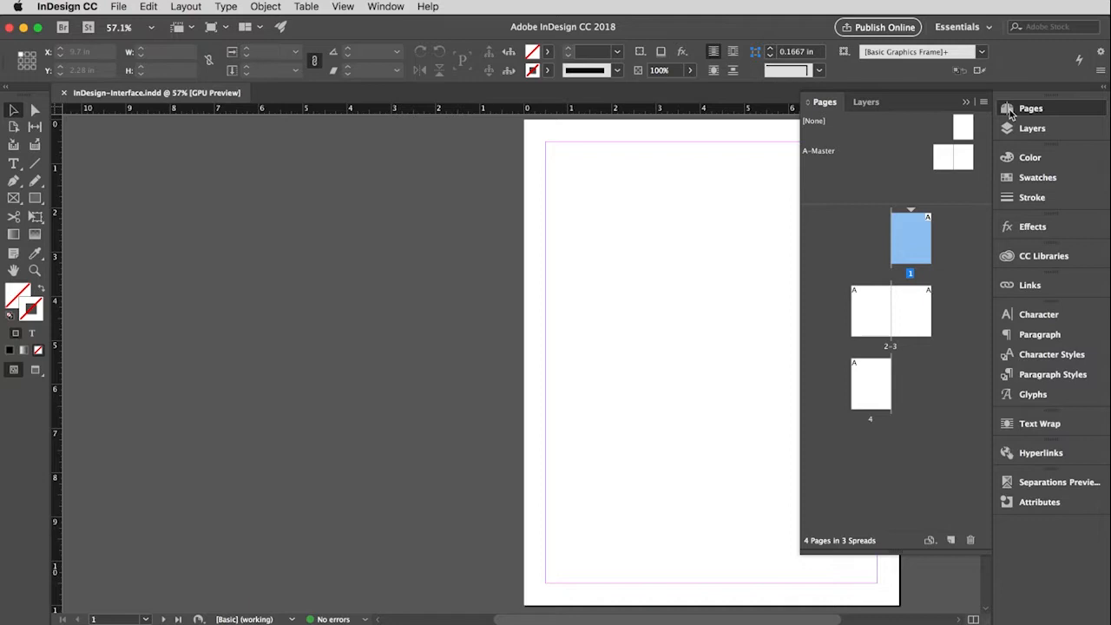
mouse_move(1030, 502)
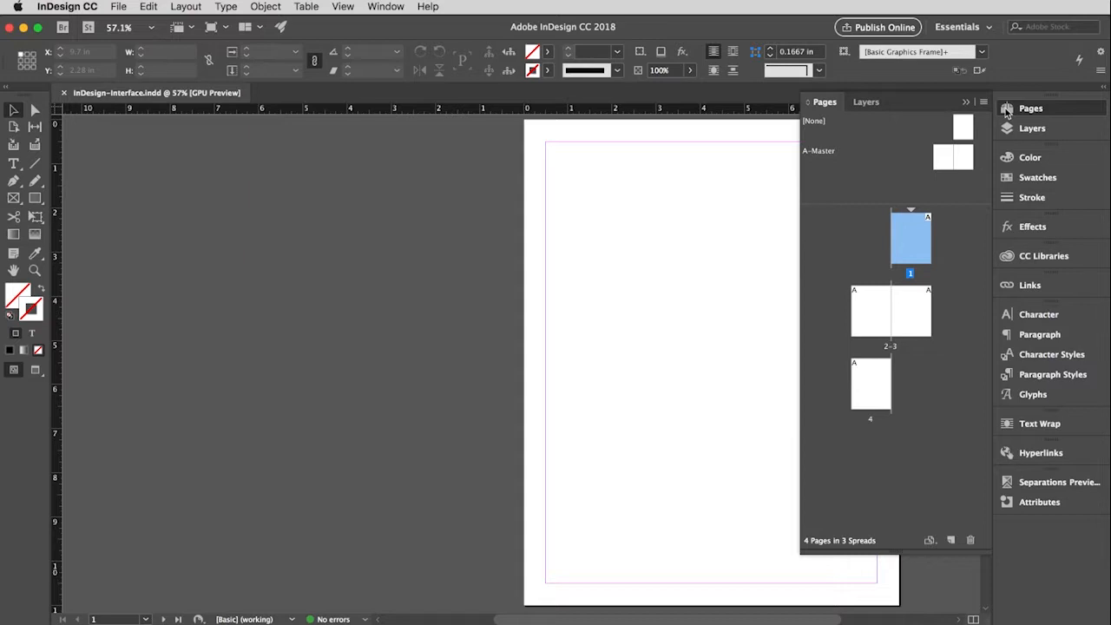
left_click(1030, 107)
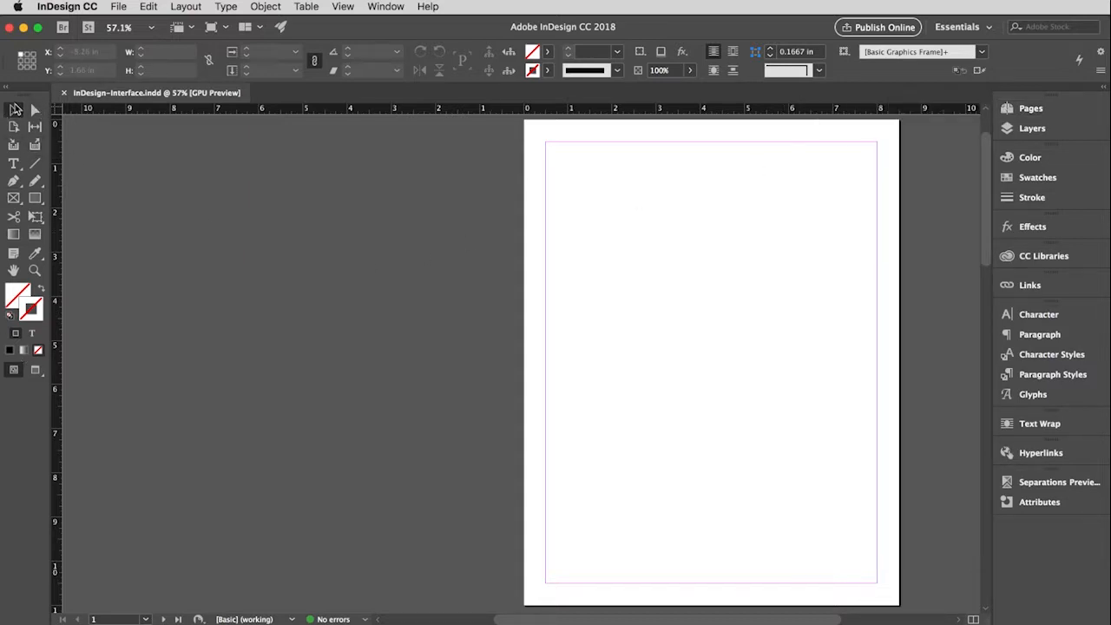
mouse_move(35, 110)
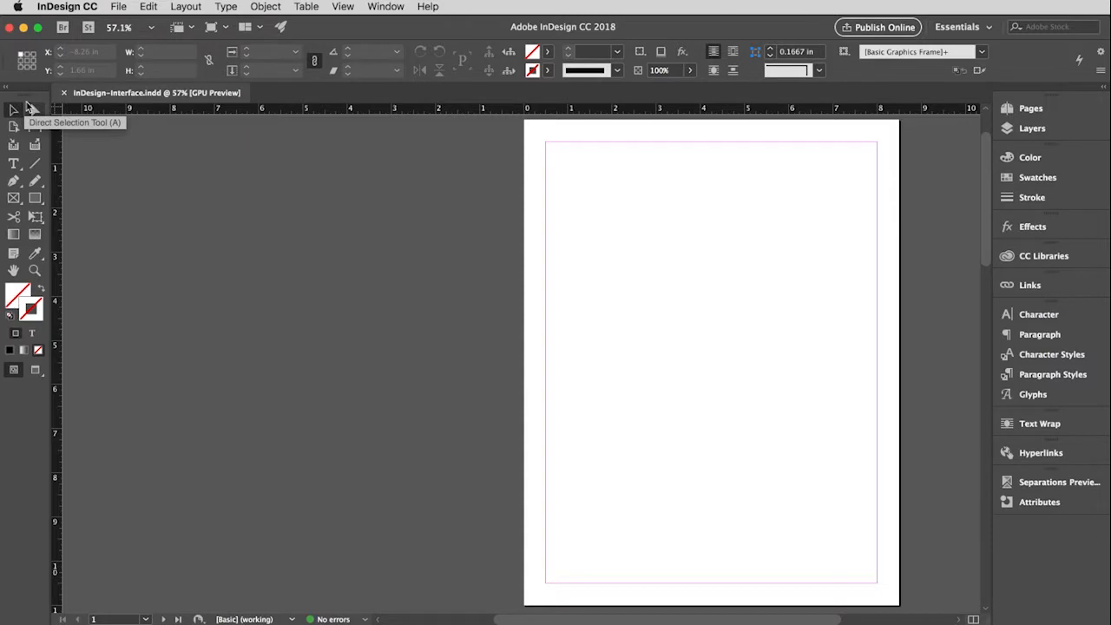
mouse_move(35, 108)
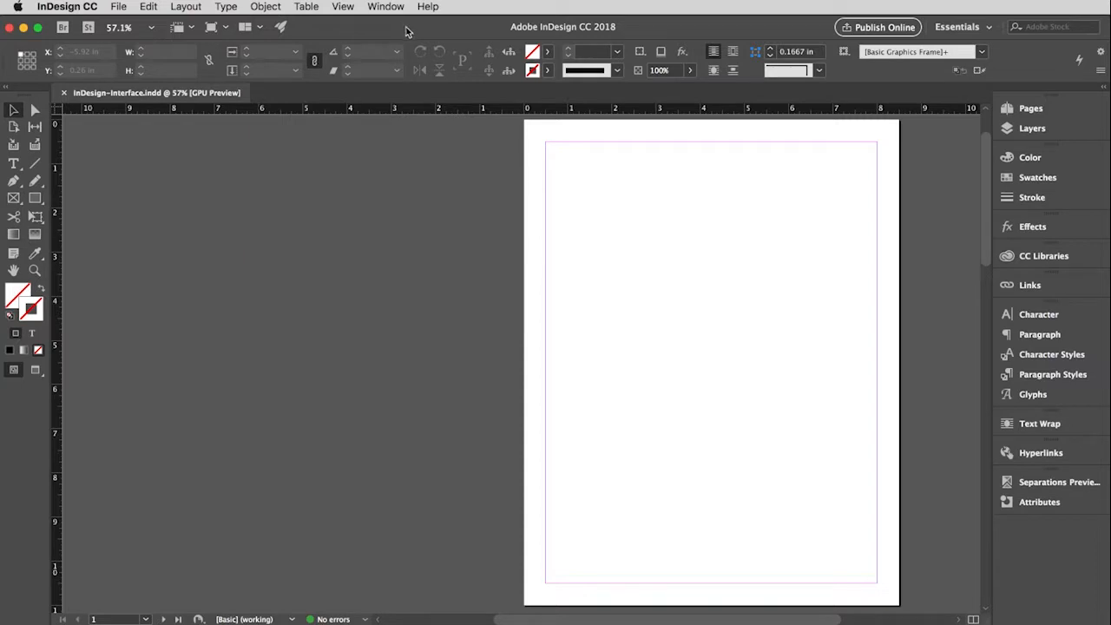
mouse_move(386, 7)
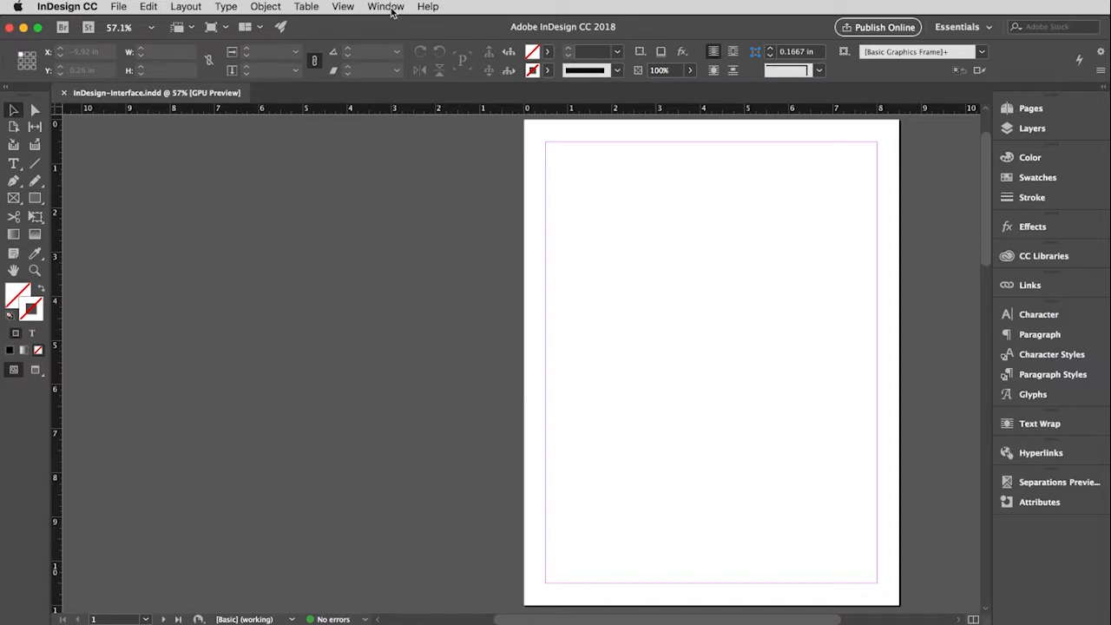
left_click(385, 6)
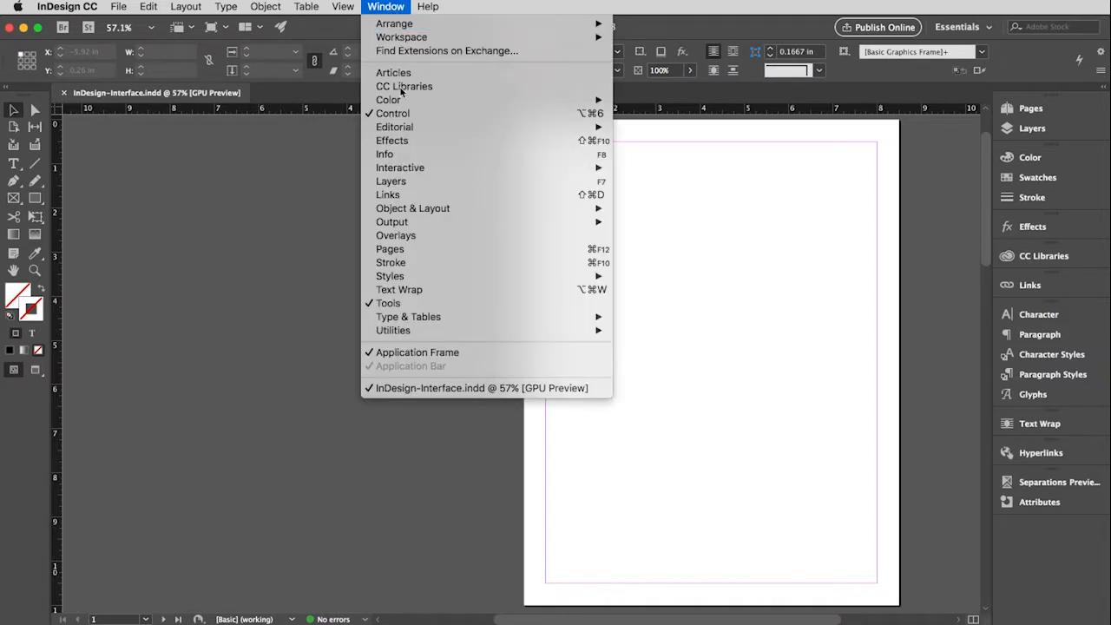
mouse_move(390, 262)
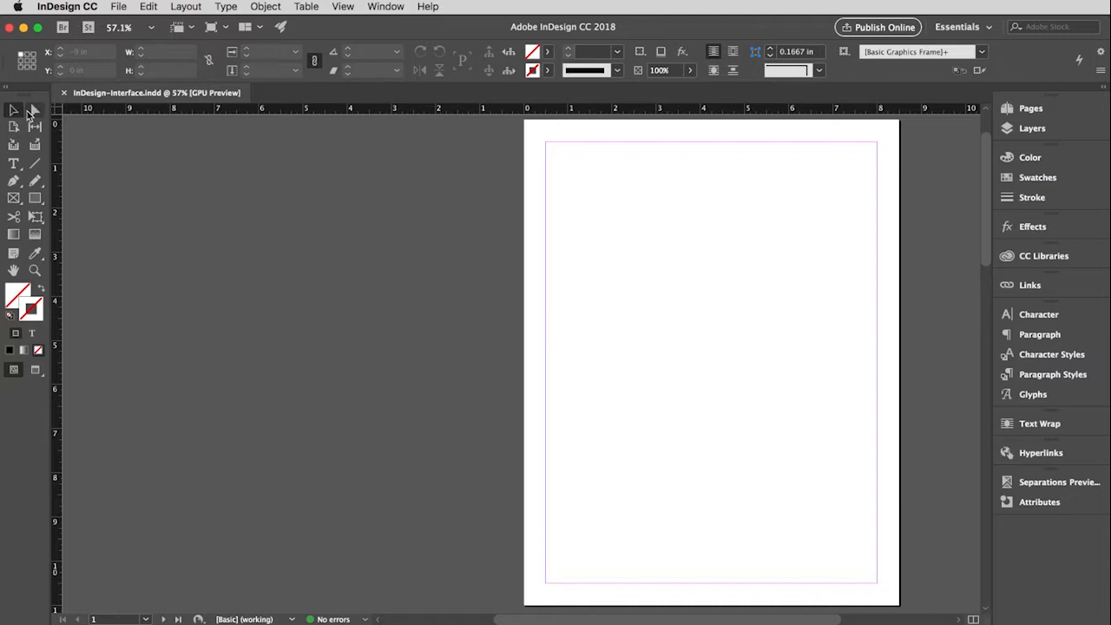
mouse_move(14, 110)
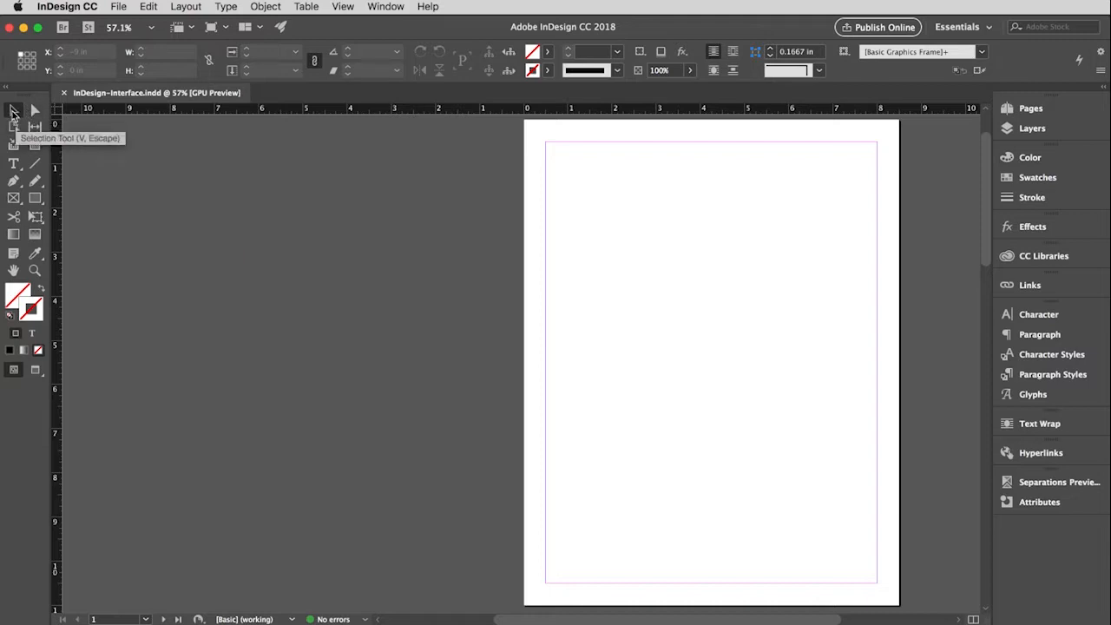
mouse_move(35, 111)
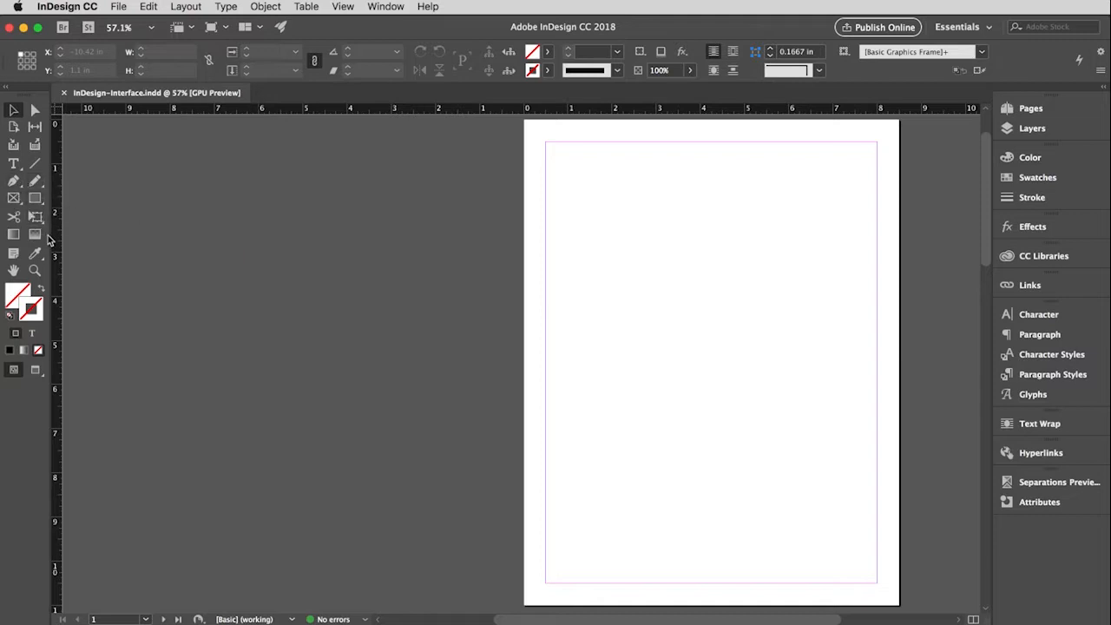
mouse_move(37, 254)
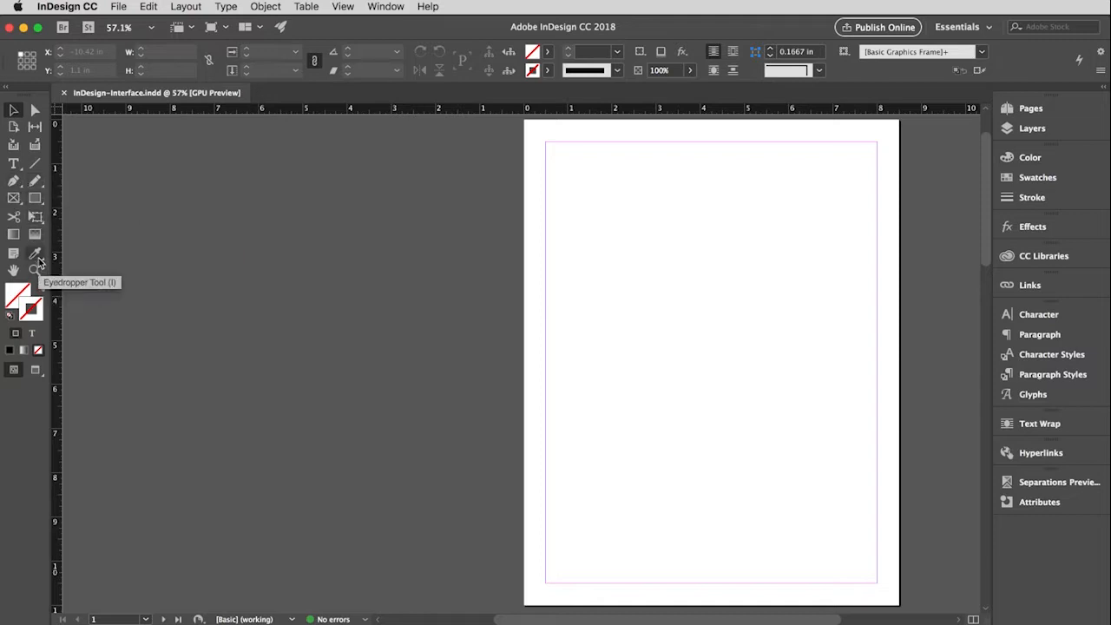
mouse_move(14, 271)
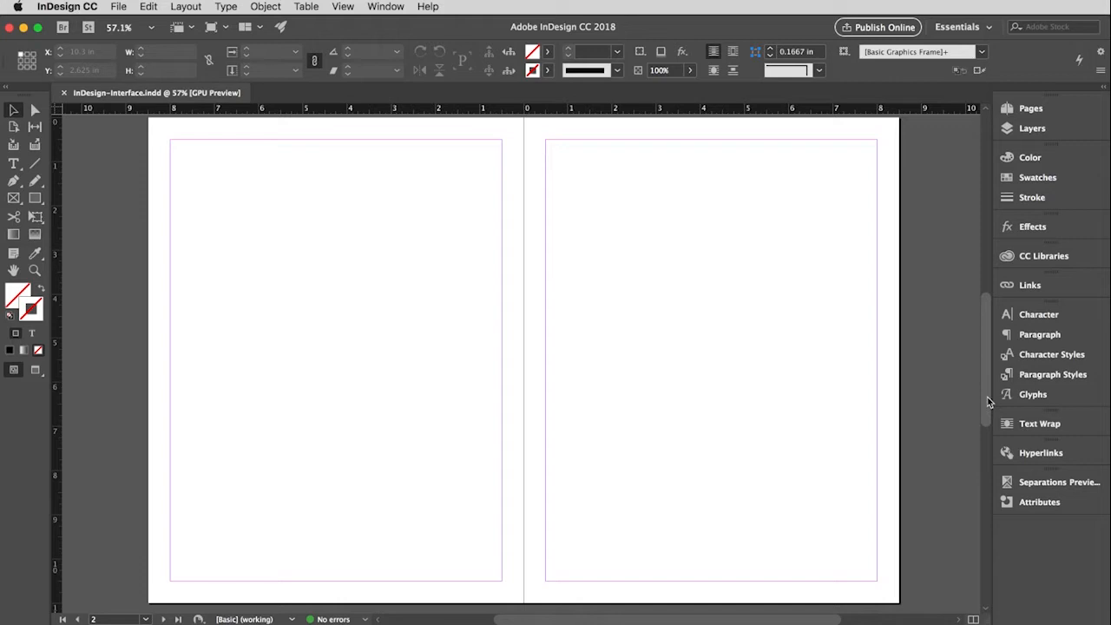
mouse_move(332, 374)
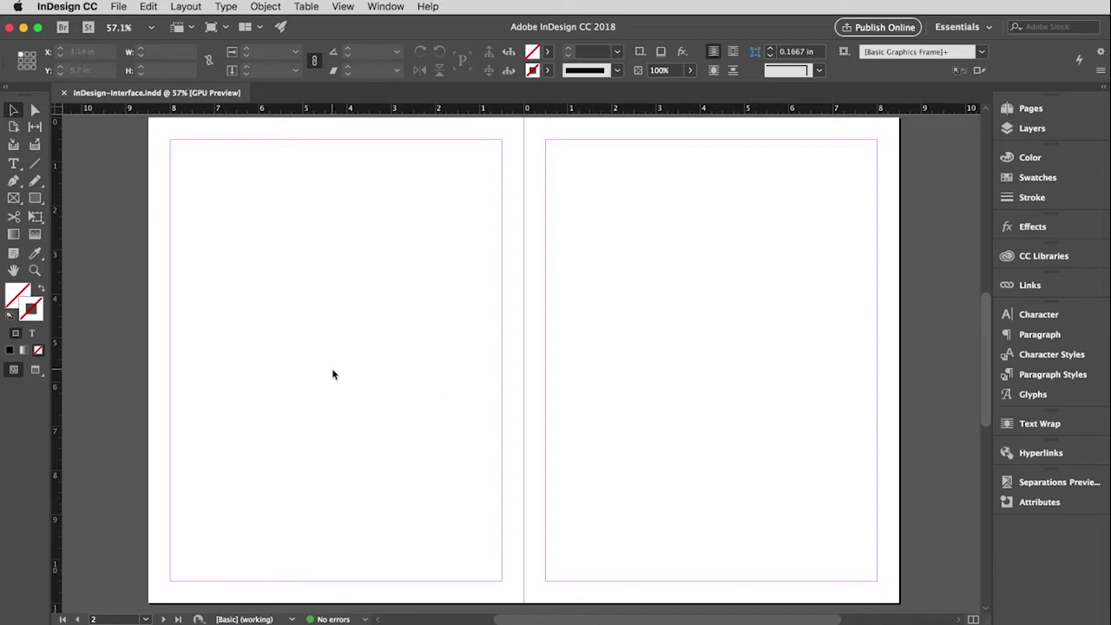
mouse_move(749, 363)
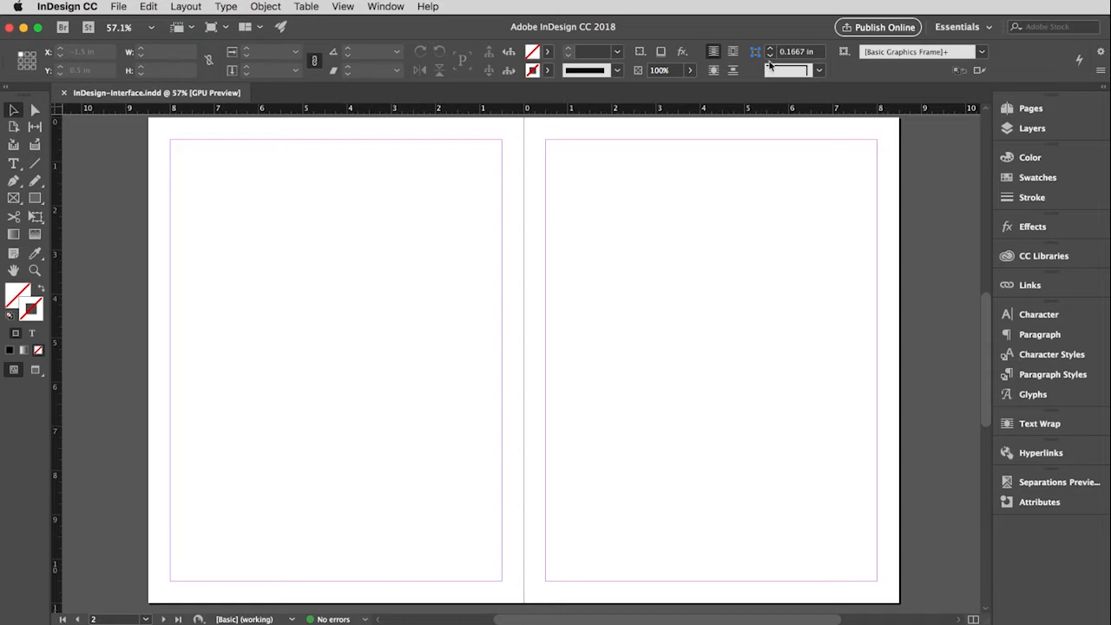
mouse_move(659, 297)
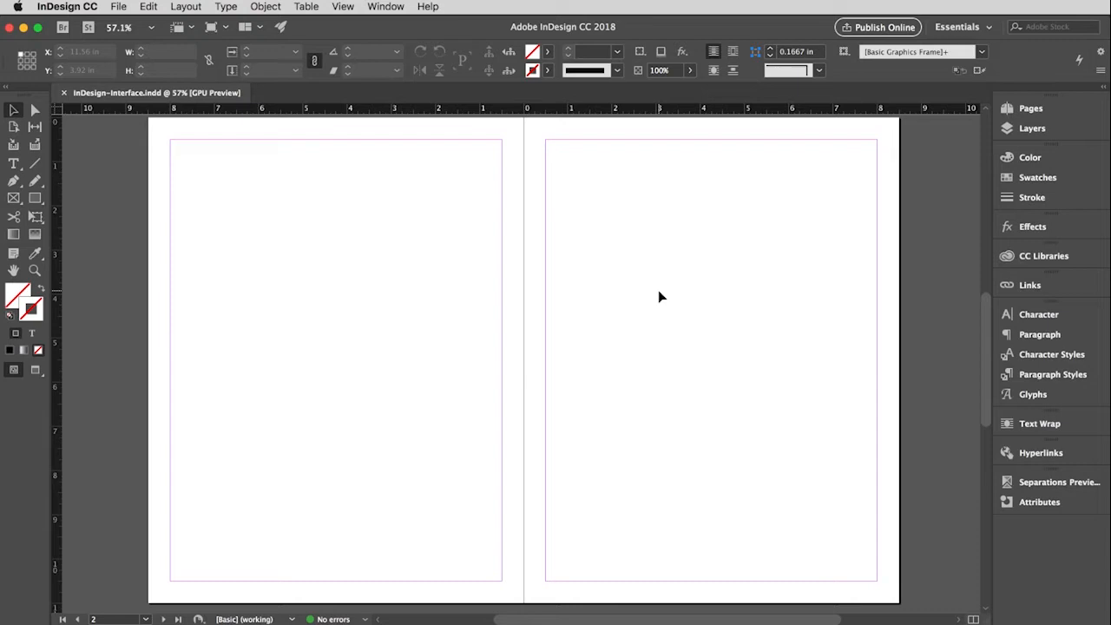
mouse_move(905, 412)
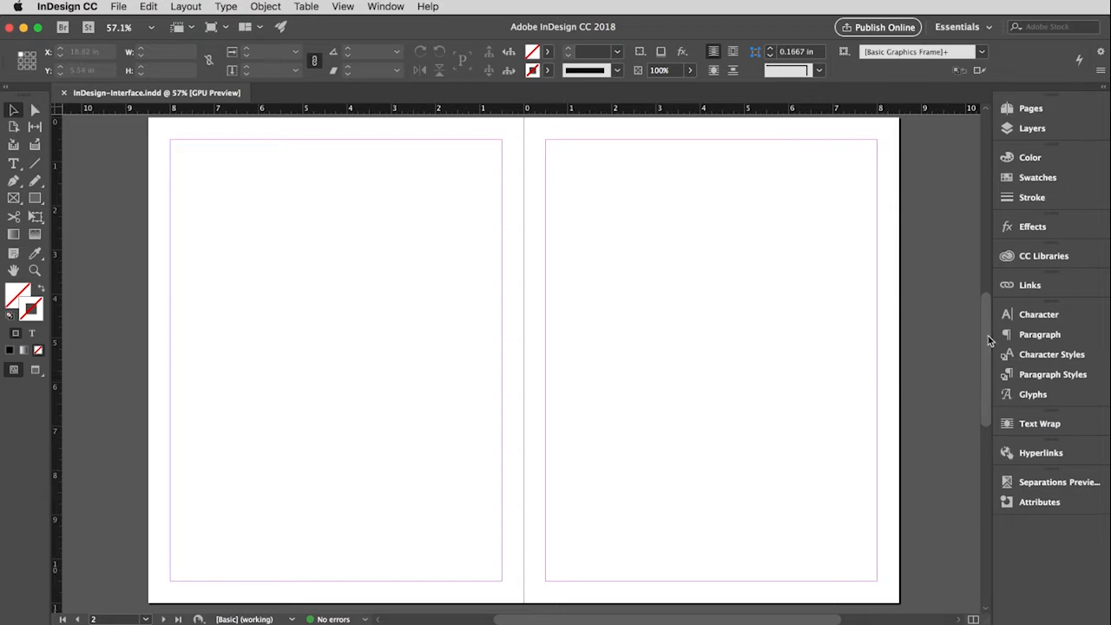
- Scroll the view back until page 1 is centered
scroll("down", 3)
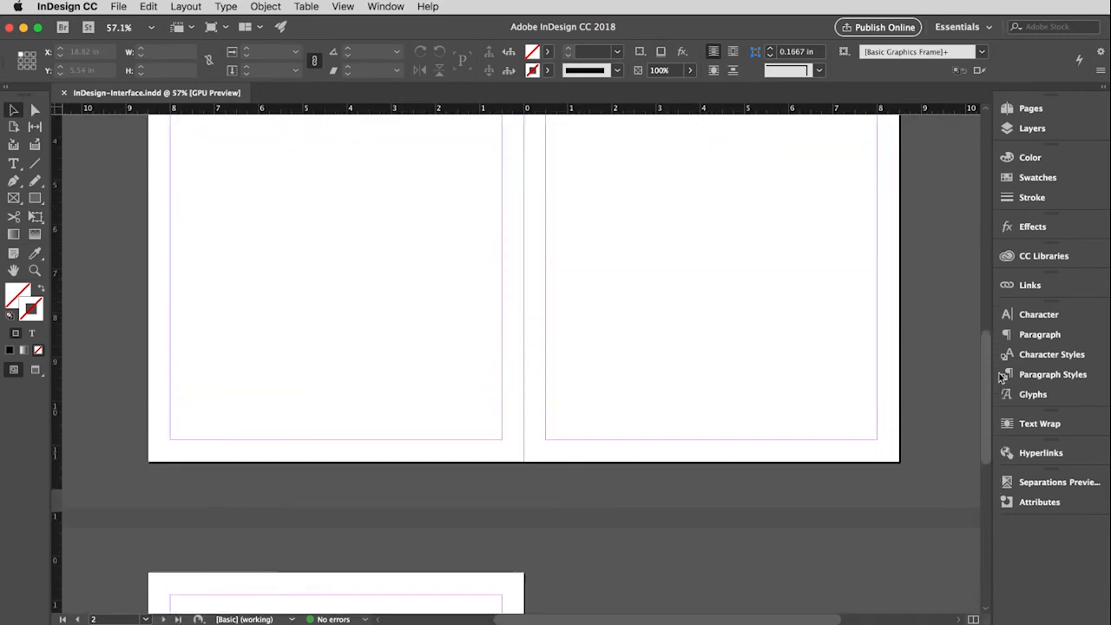
scroll("up", 3)
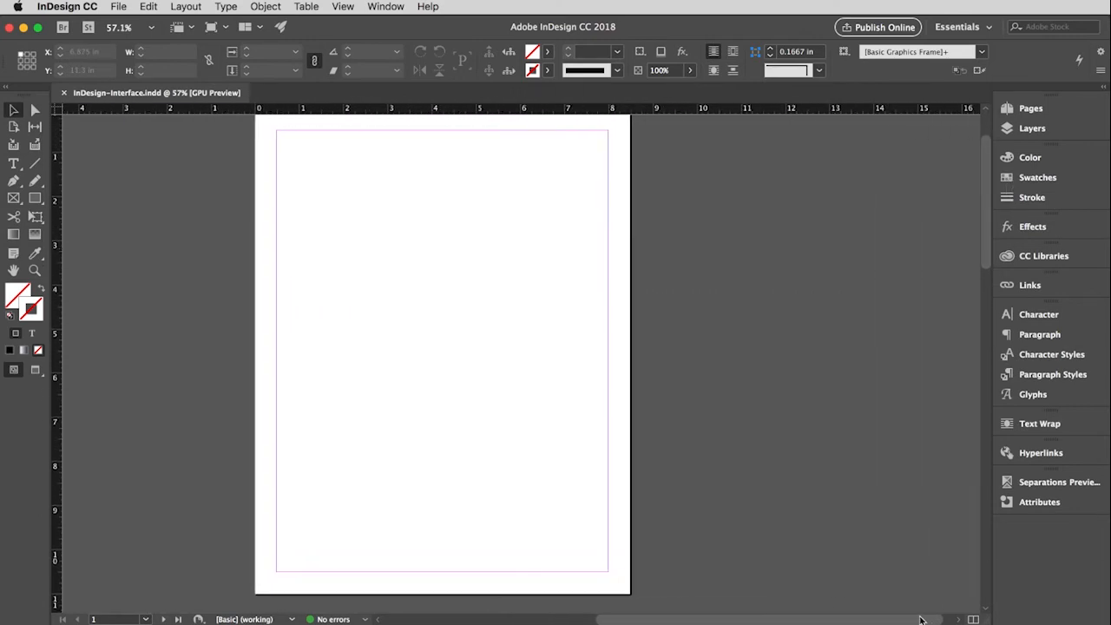
scroll("left", 3)
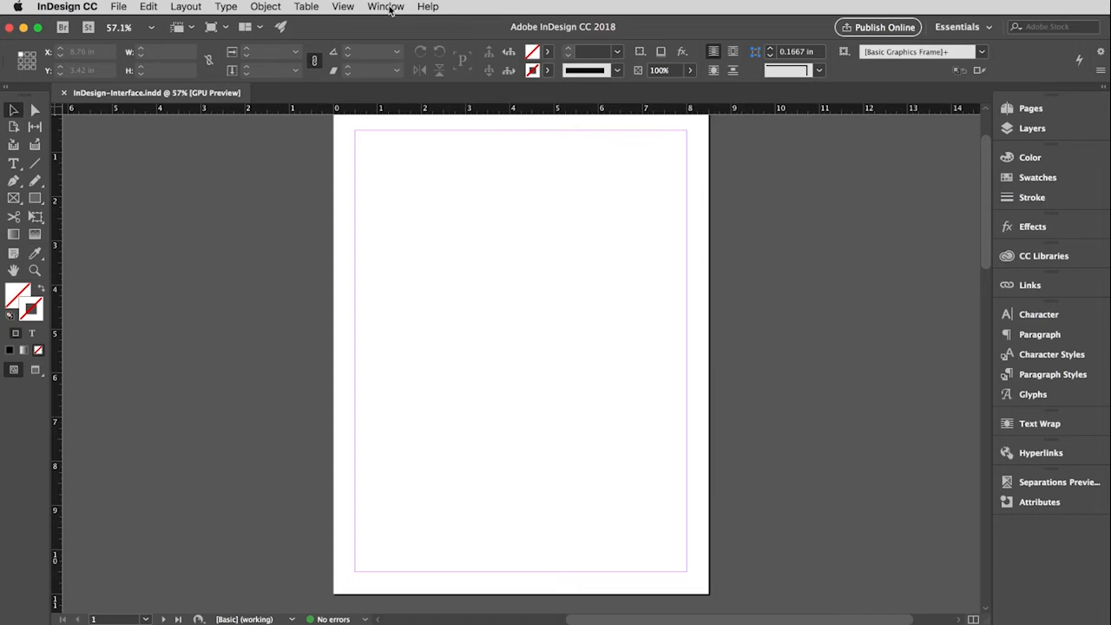
- Zoom in on page 1 to 75% with View > Zoom In
left_click(341, 6)
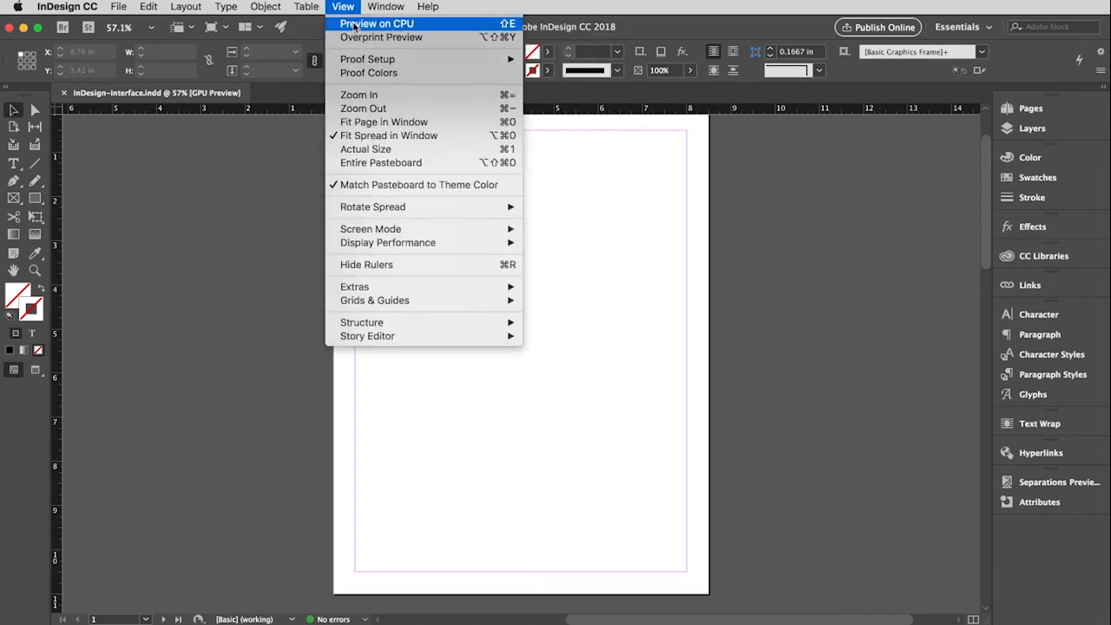
mouse_move(371, 108)
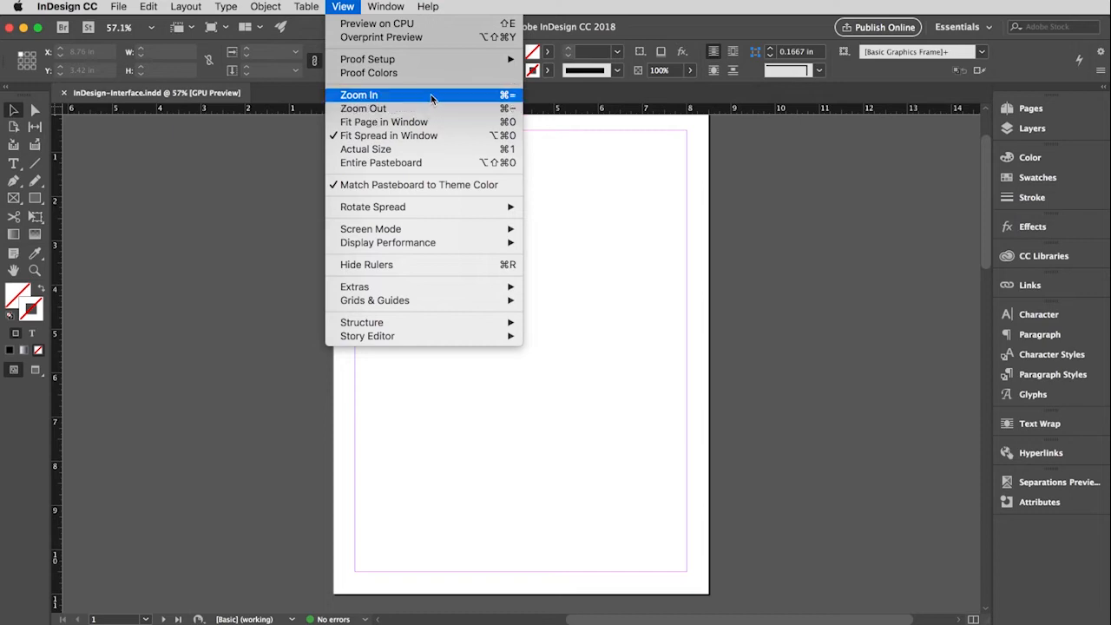
left_click(359, 95)
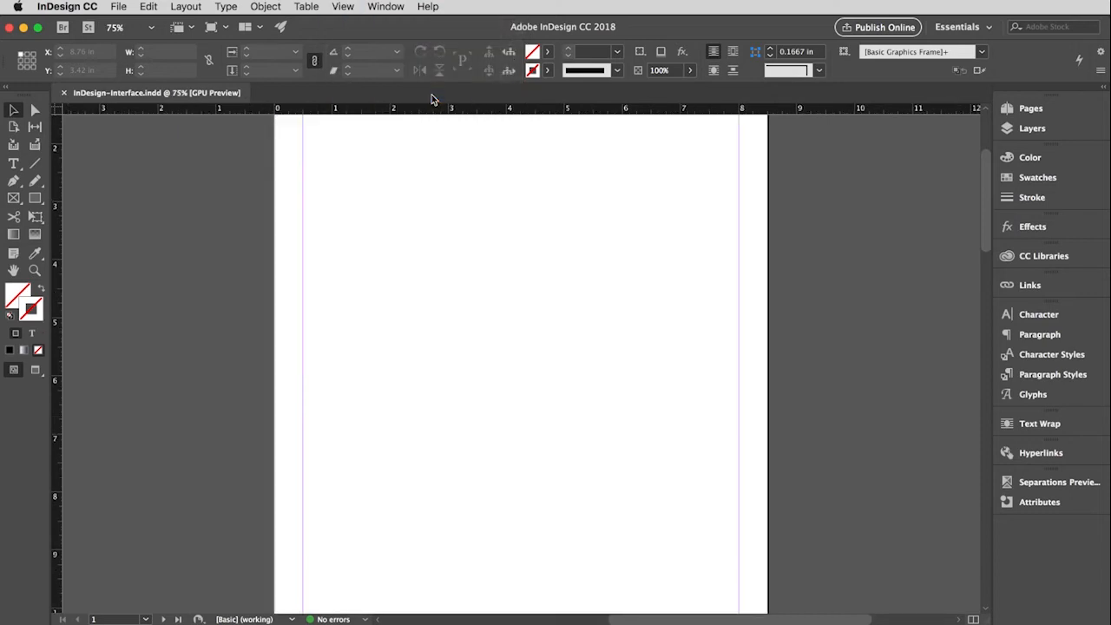
mouse_move(711, 149)
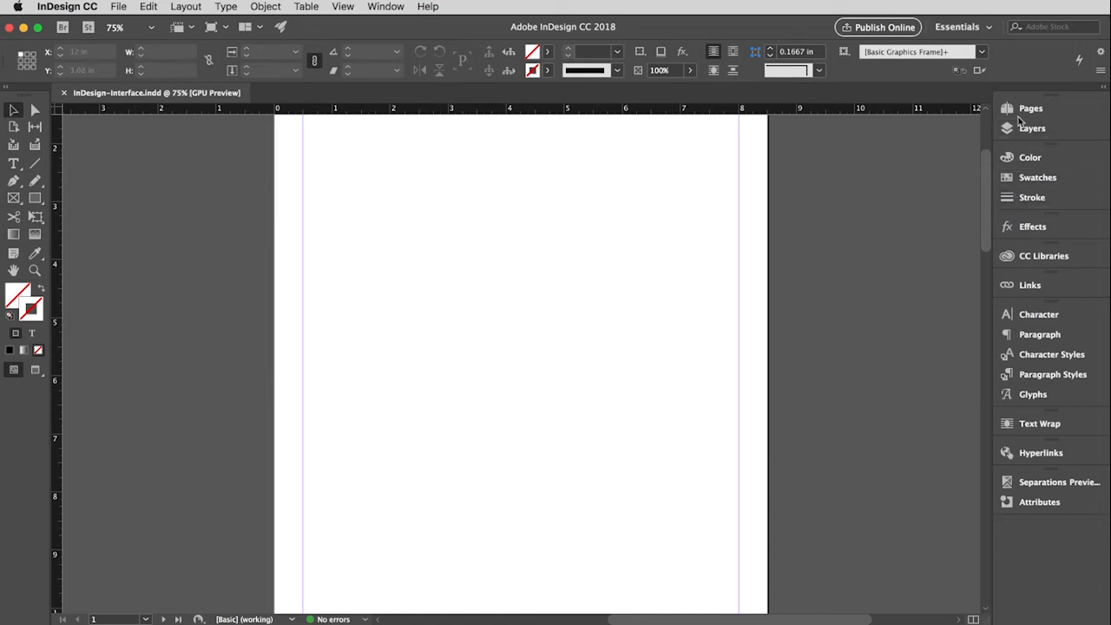
- Jump to the pages 2–3 spread in the Pages panel and fit it in the window
left_click(1006, 107)
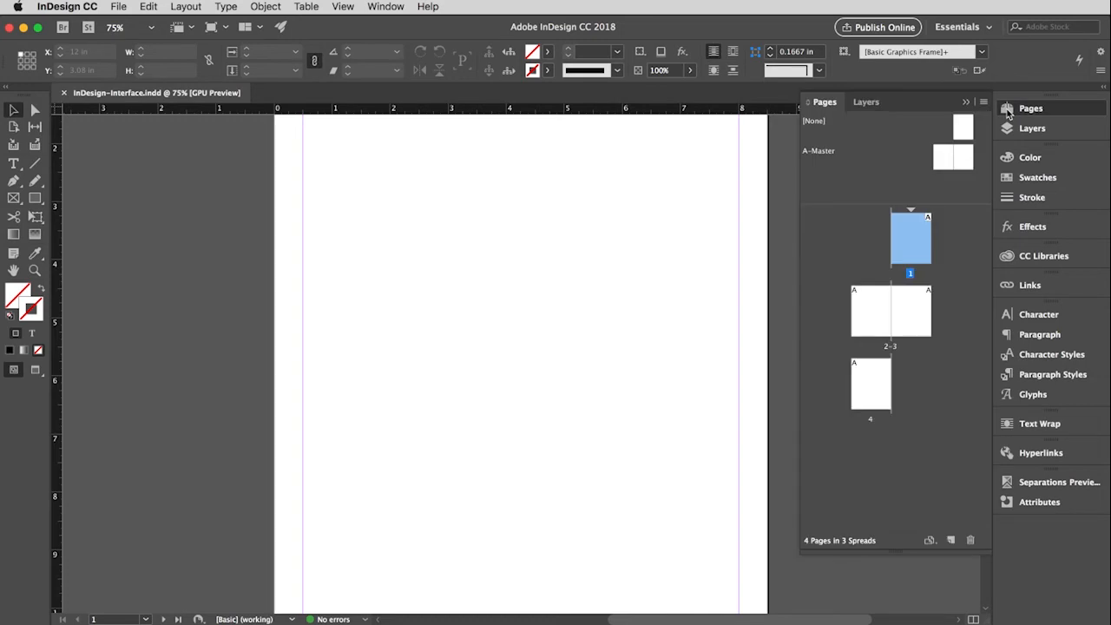
left_click(870, 309)
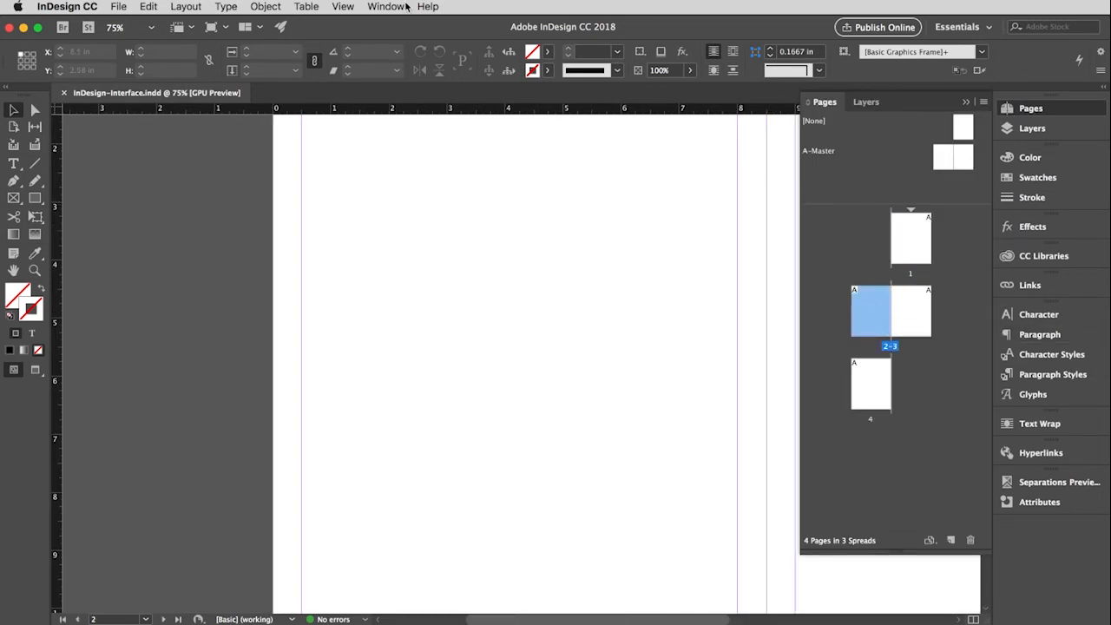
left_click(342, 6)
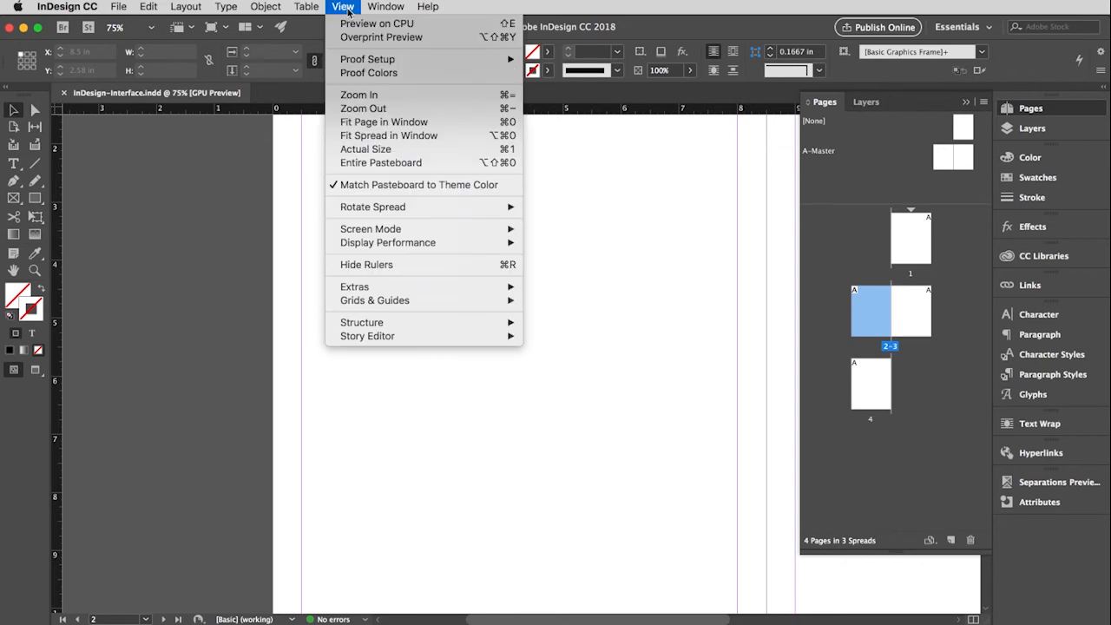
mouse_move(389, 135)
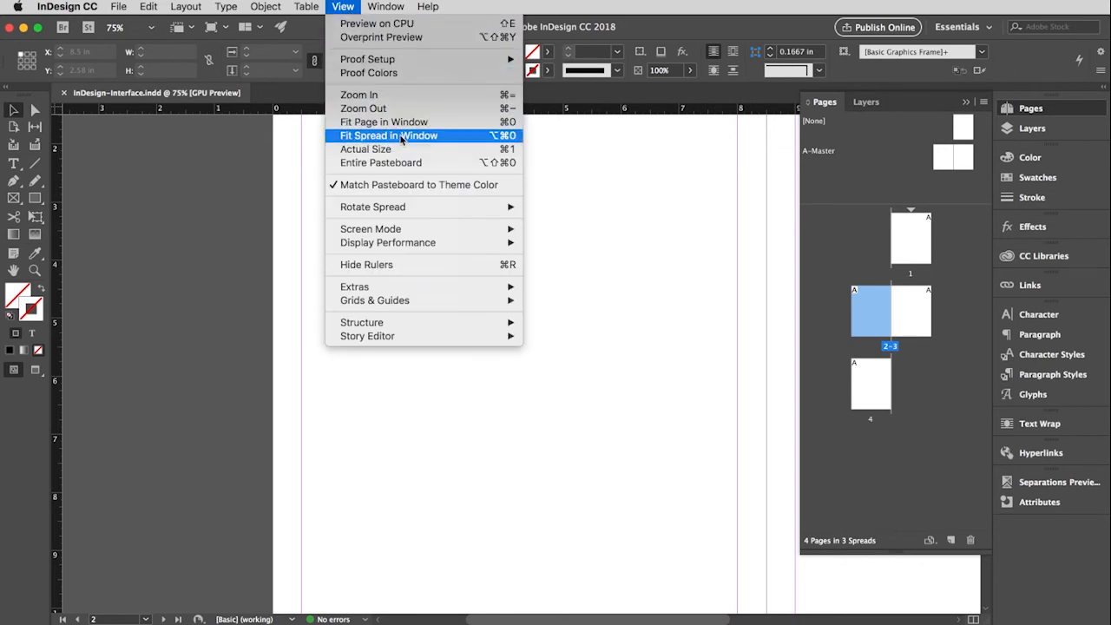
left_click(388, 135)
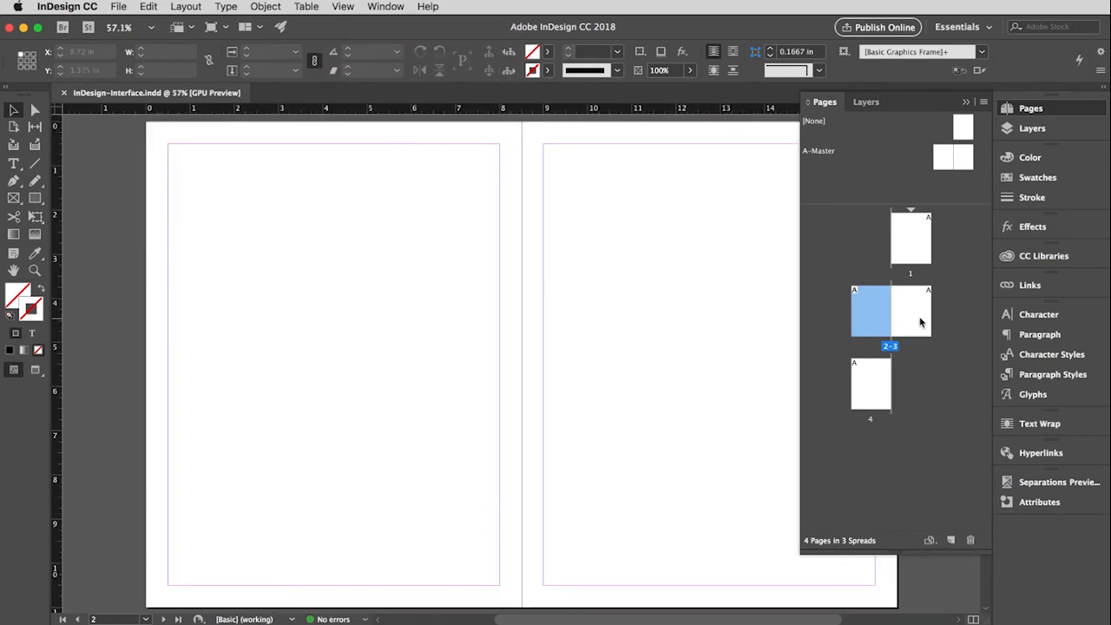